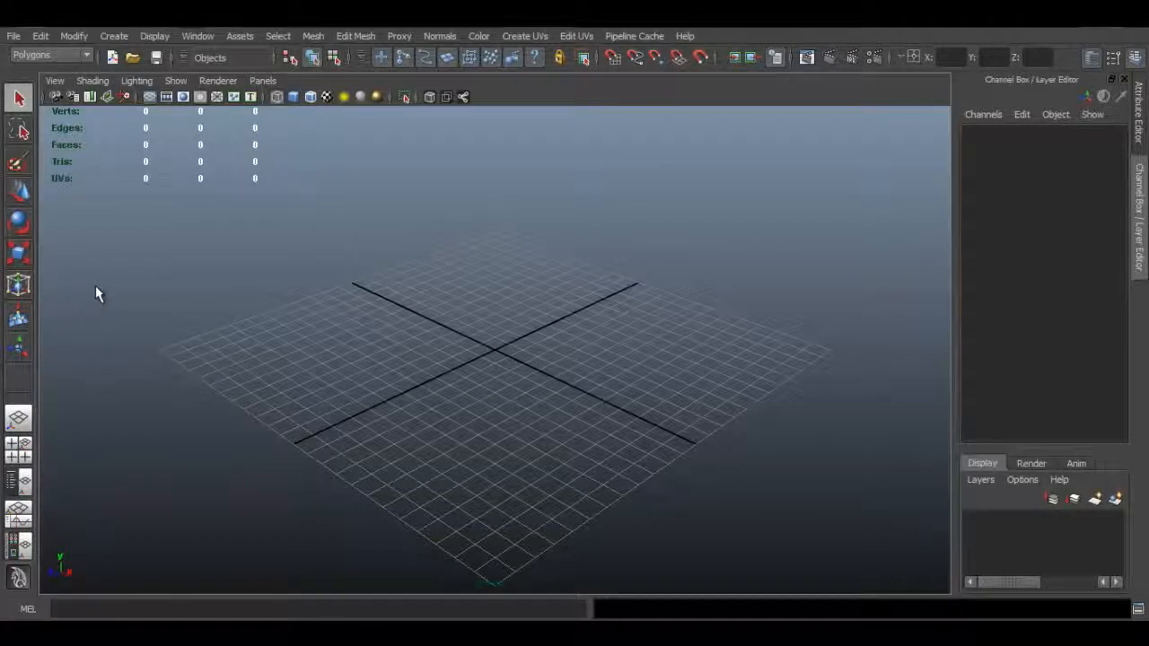
pyautogui.moveTo(129, 283)
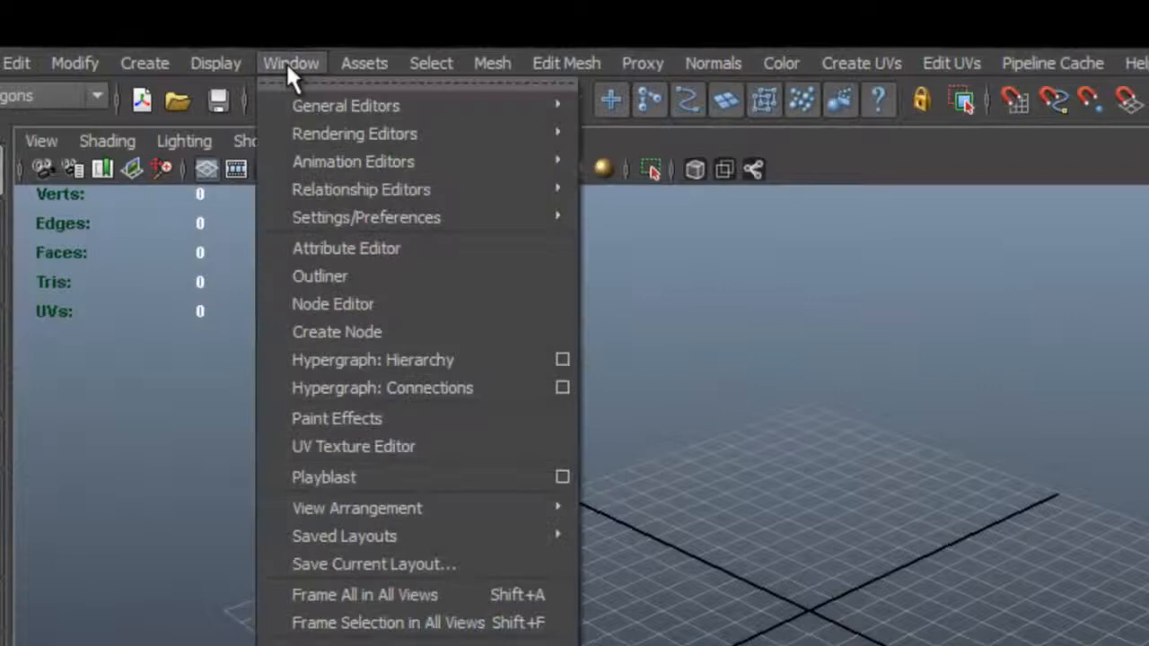
pyautogui.moveTo(366, 217)
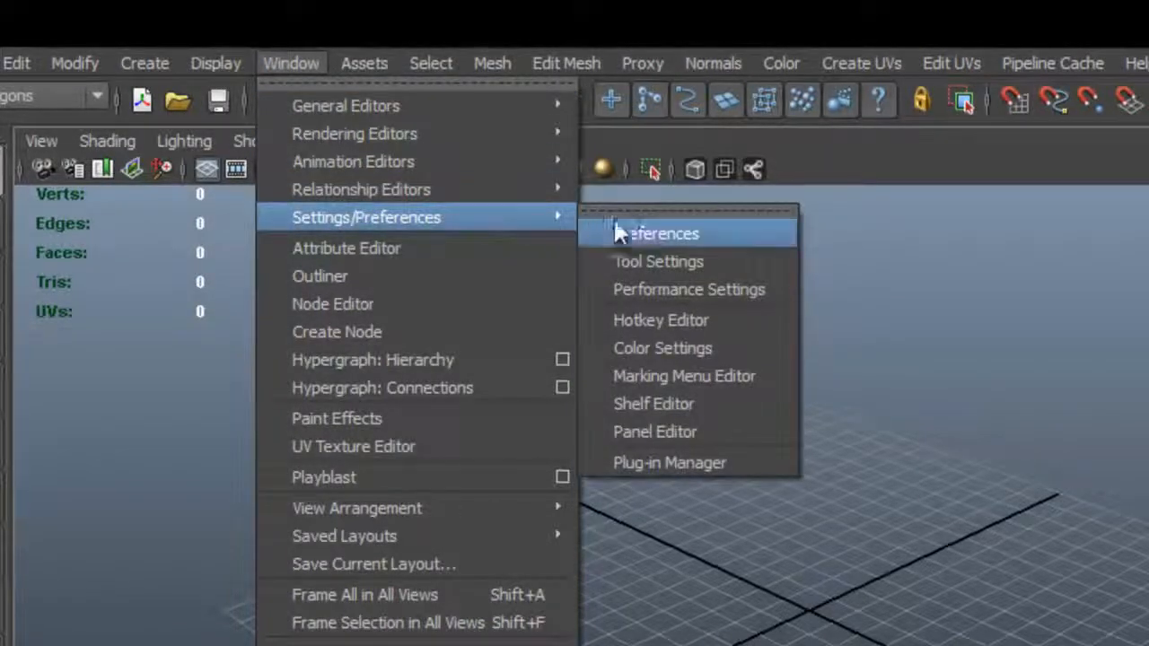
pyautogui.moveTo(757, 337)
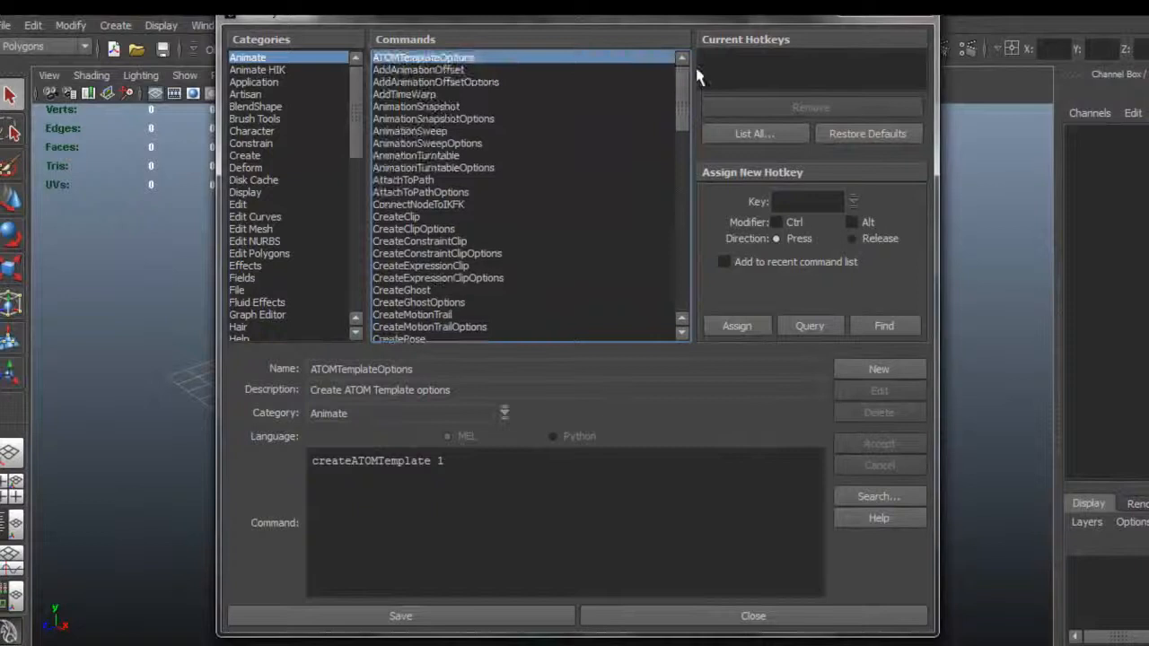
pyautogui.scroll(-3)
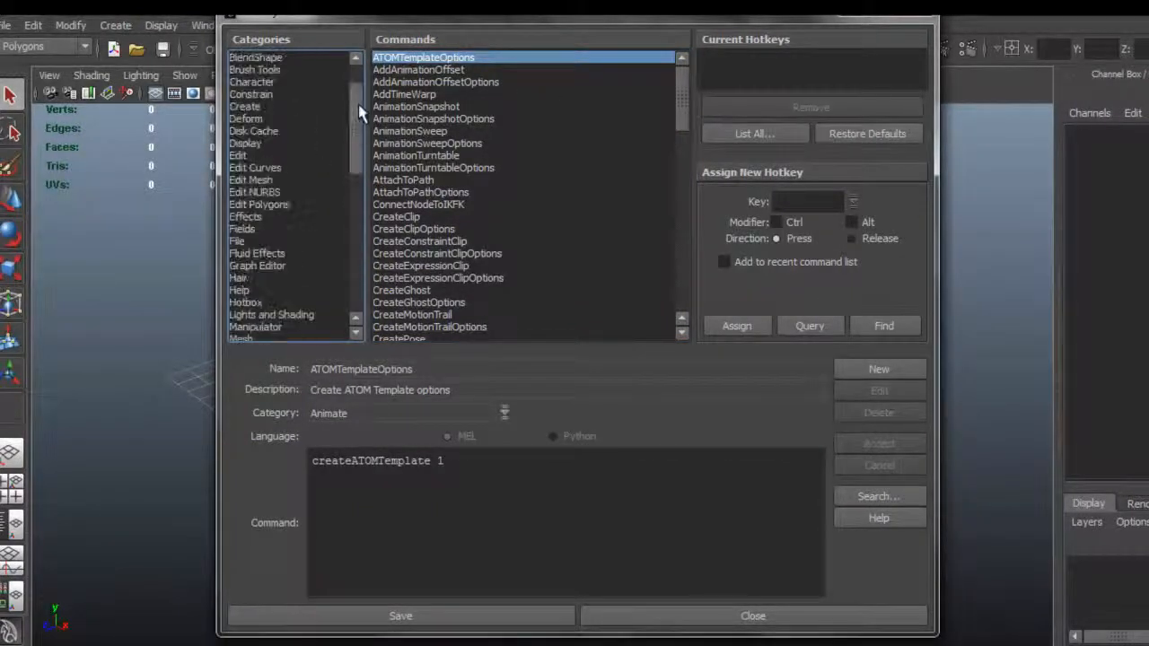
pyautogui.click(258, 68)
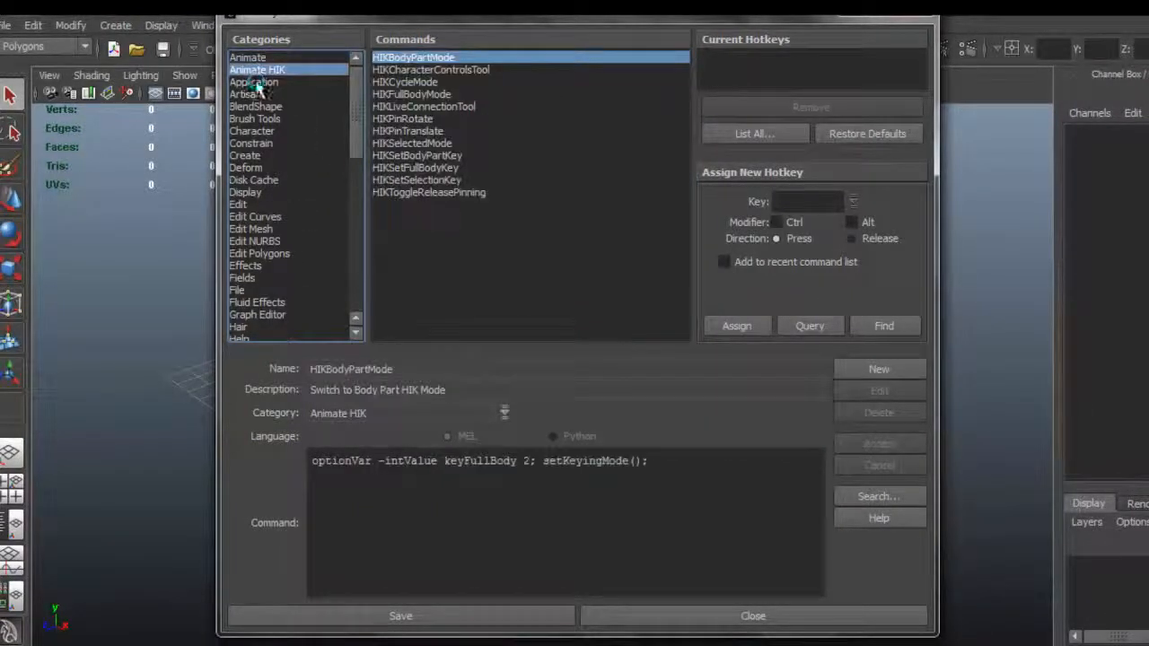
pyautogui.click(244, 93)
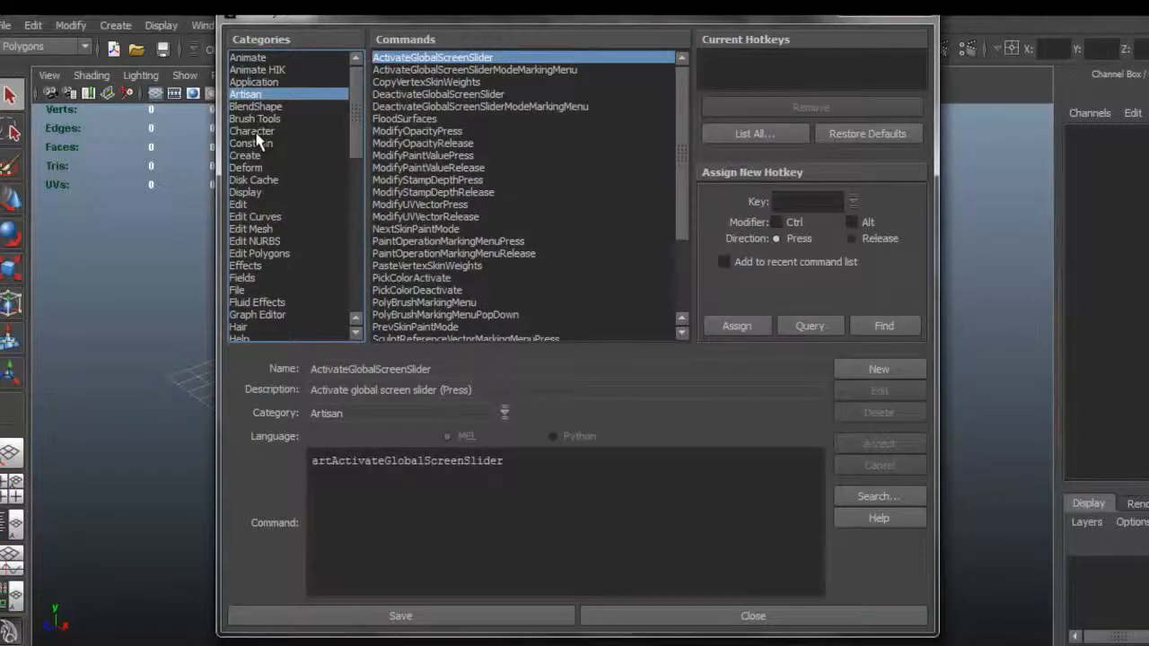
pyautogui.click(251, 144)
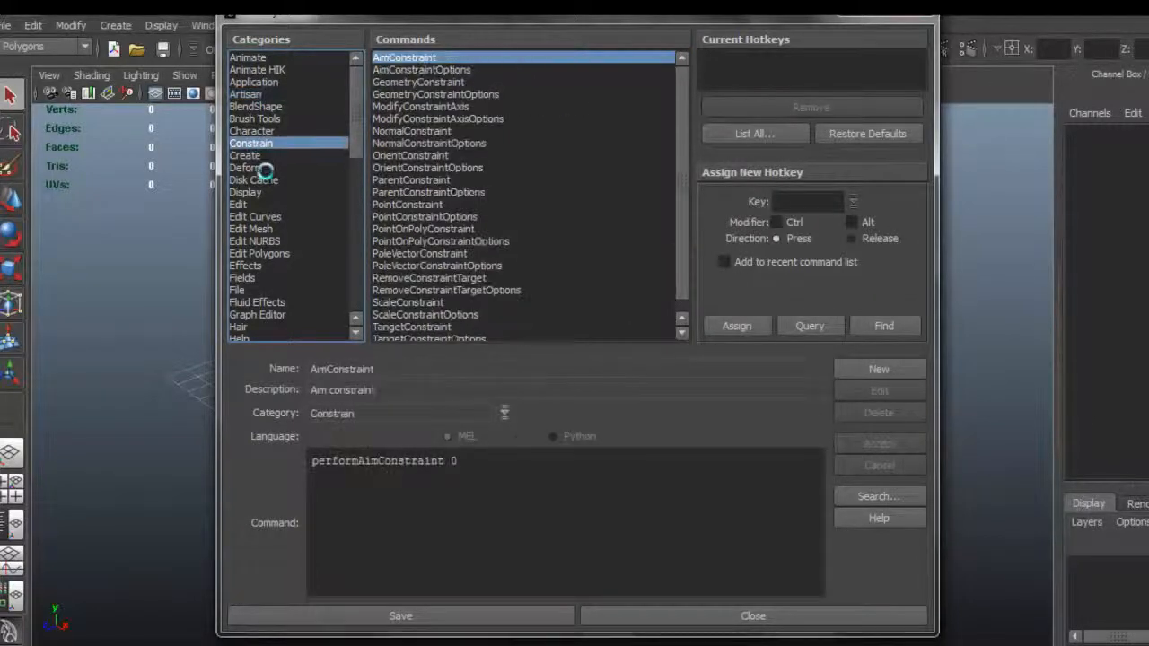
pyautogui.moveTo(351, 100)
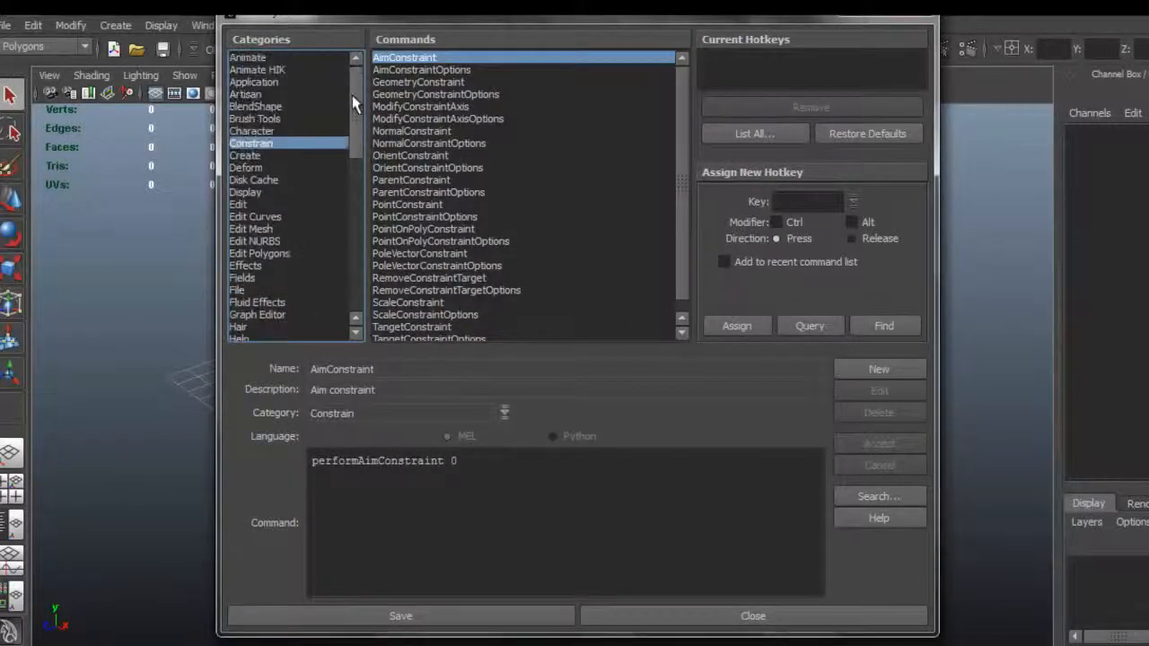
pyautogui.click(248, 57)
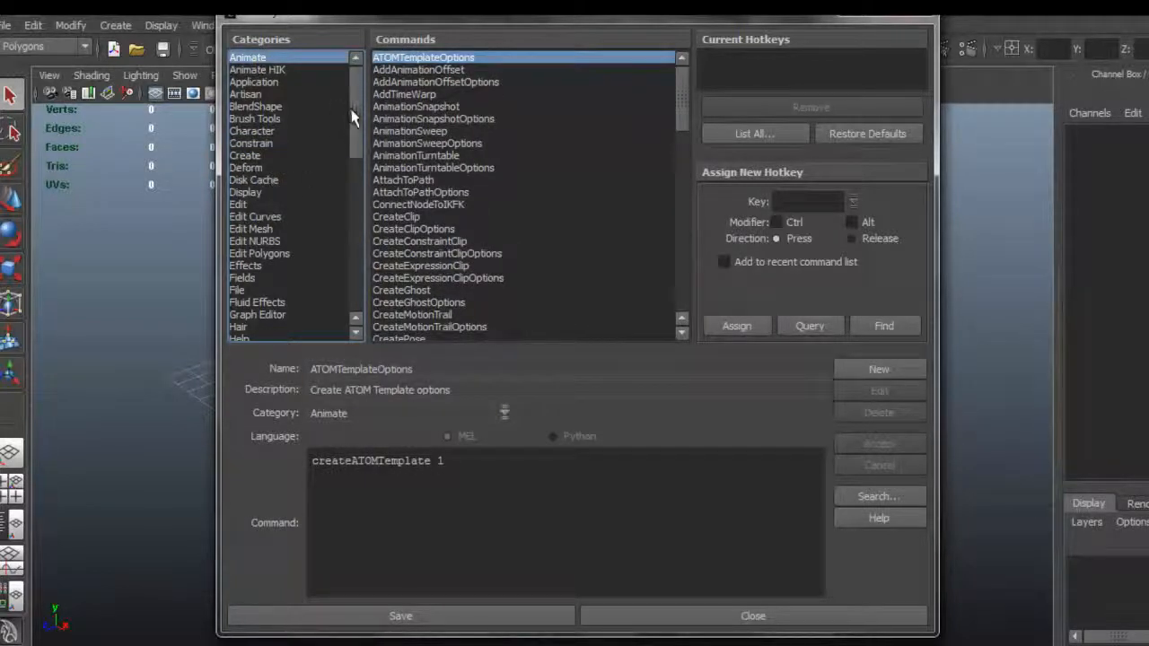
pyautogui.scroll(-3)
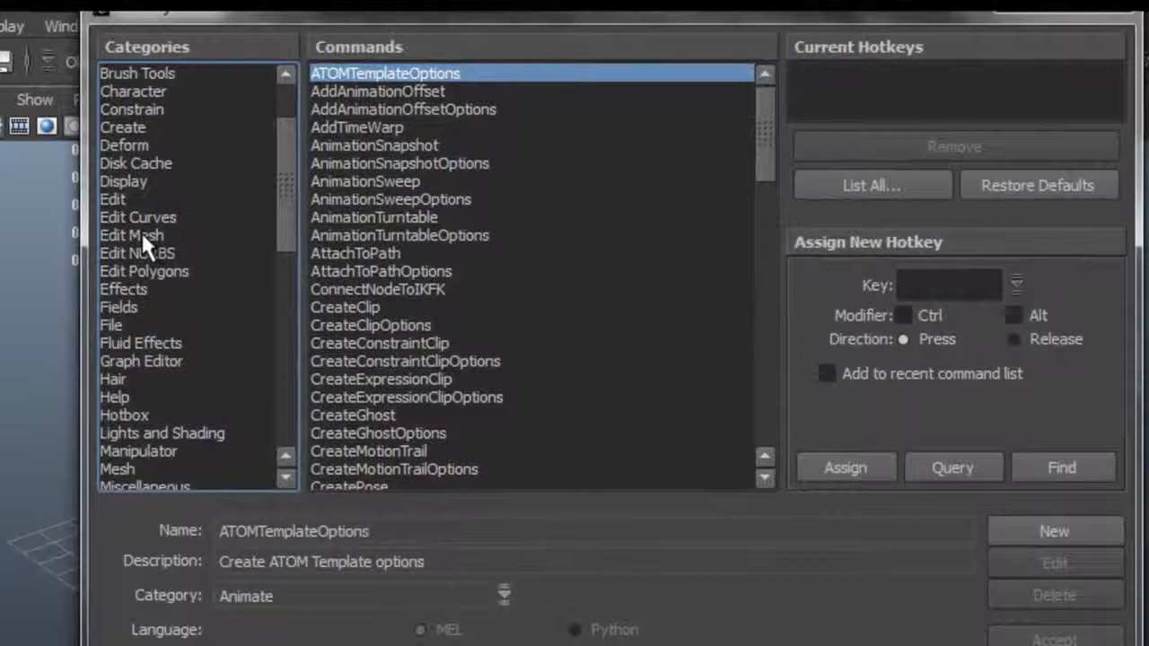
# Choose PolyExtrude under the Edit Mesh category as the command to bind.
pyautogui.click(133, 235)
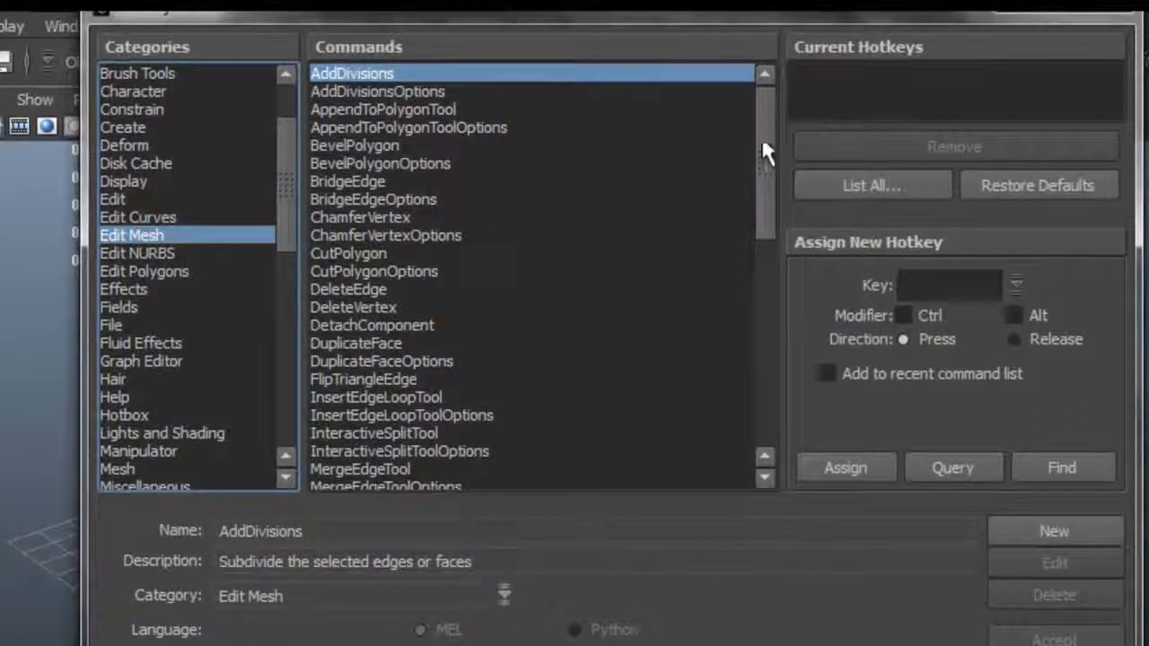
pyautogui.scroll(-3)
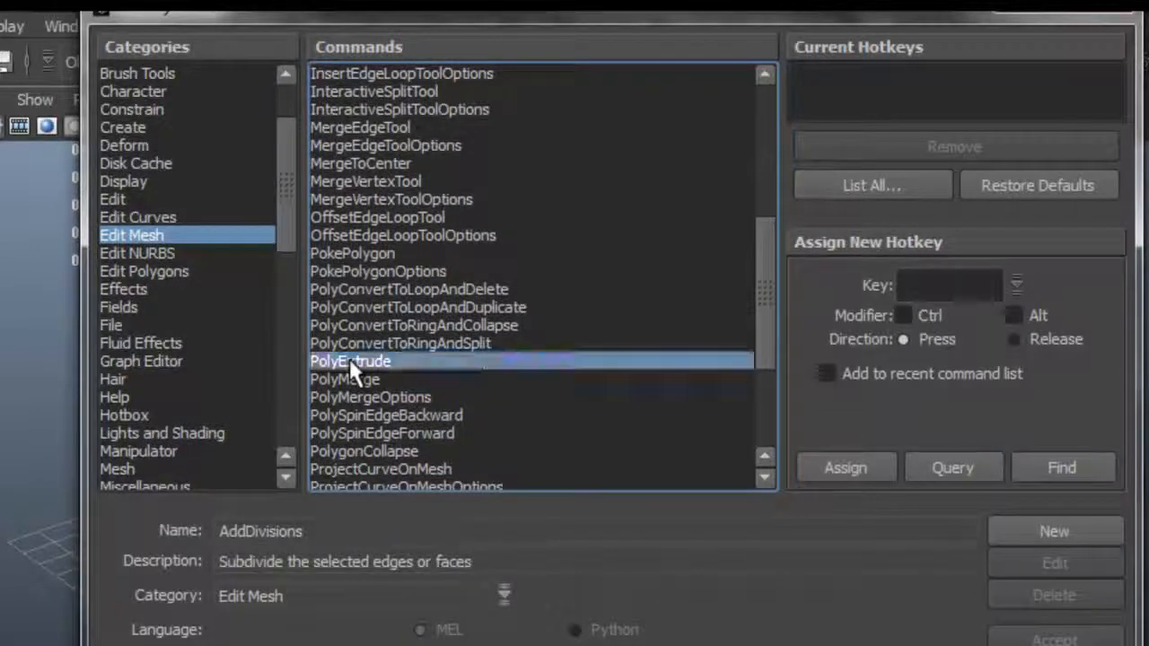
pyautogui.click(349, 361)
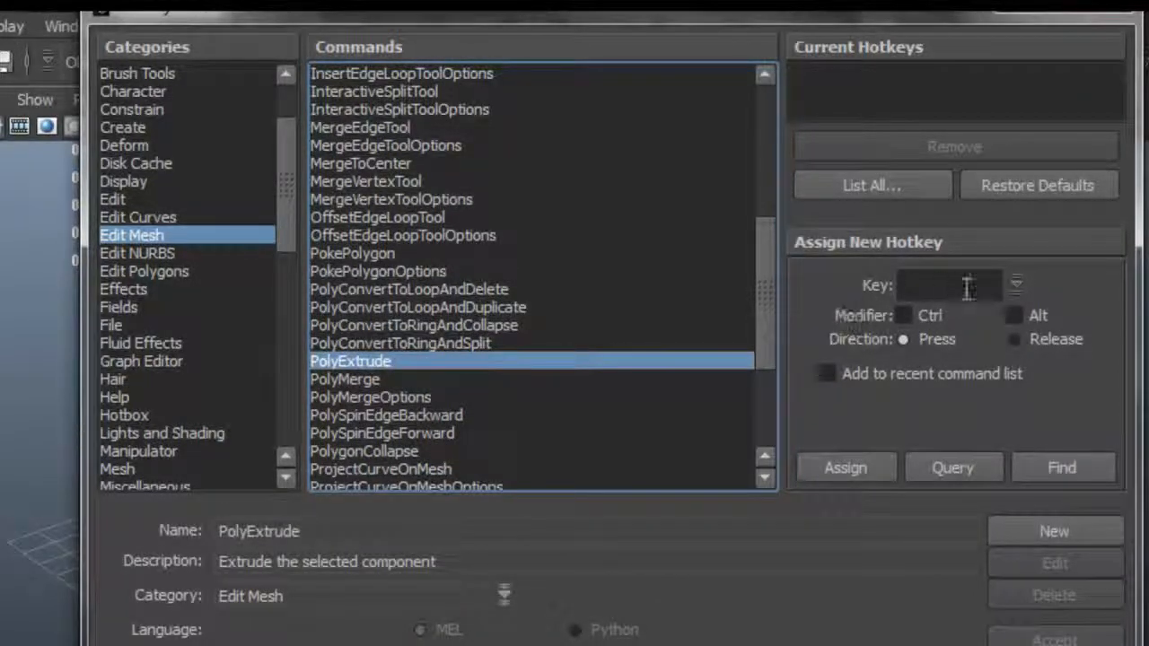
pyautogui.moveTo(876, 255)
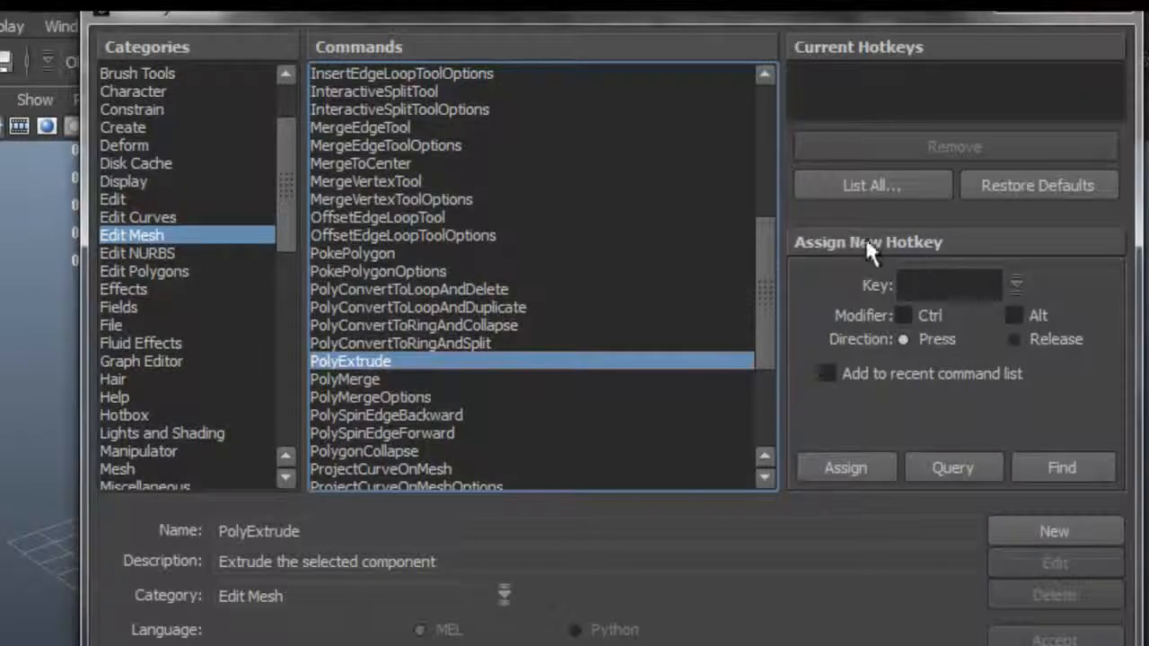
# Query the e key, revealing it is already taken by RotateToolWithSnapMarkingMenu.
pyautogui.click(948, 284)
pyautogui.write('e')
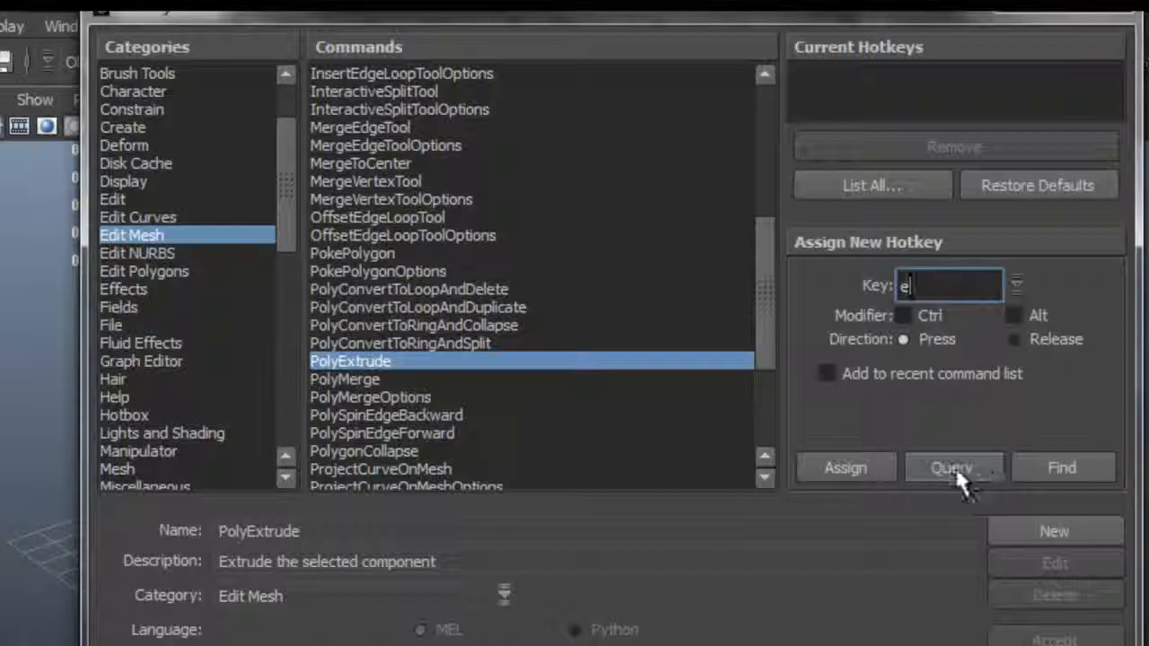
pyautogui.click(951, 466)
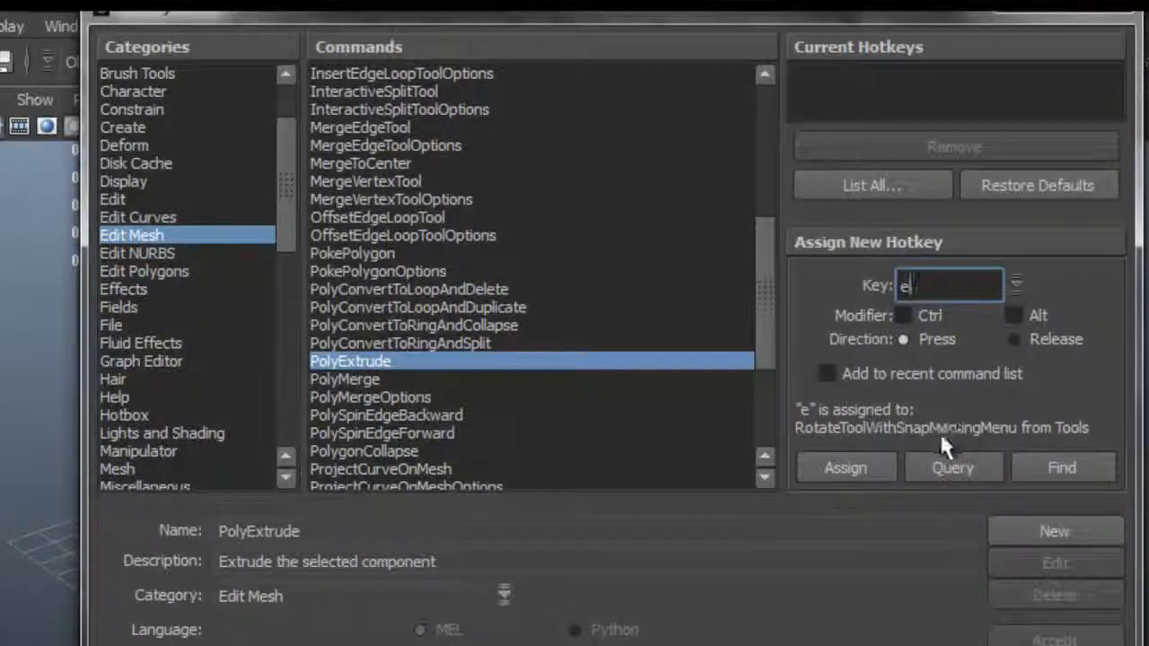
pyautogui.moveTo(976, 413)
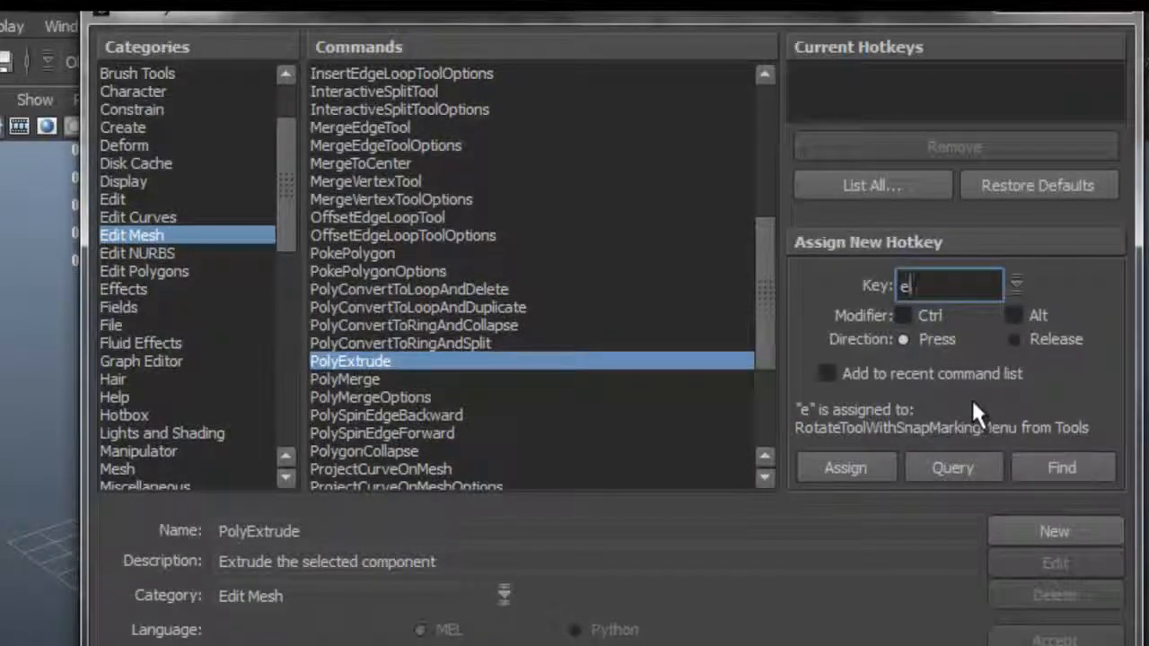
pyautogui.moveTo(822, 440)
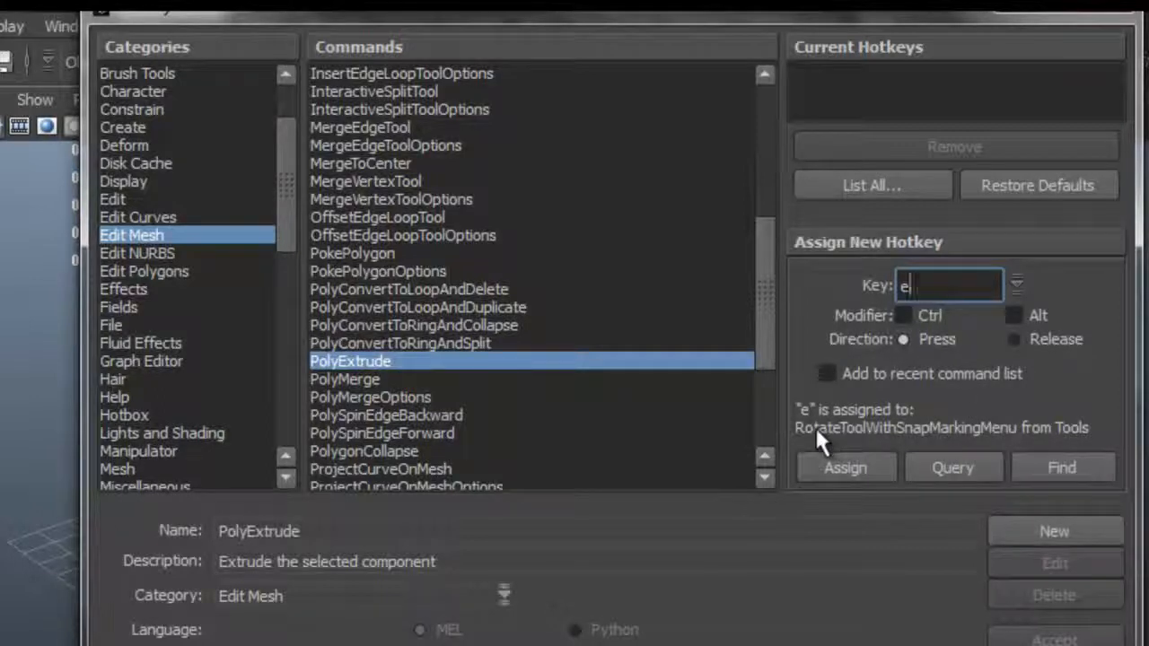
pyautogui.moveTo(1050, 452)
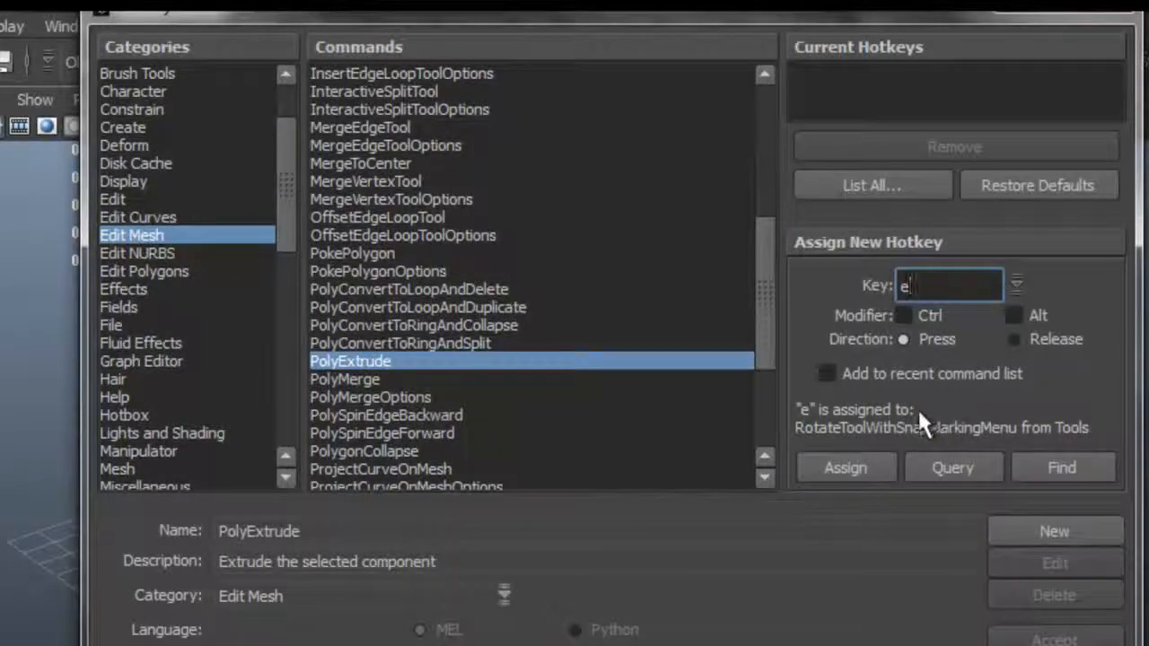
pyautogui.moveTo(930, 399)
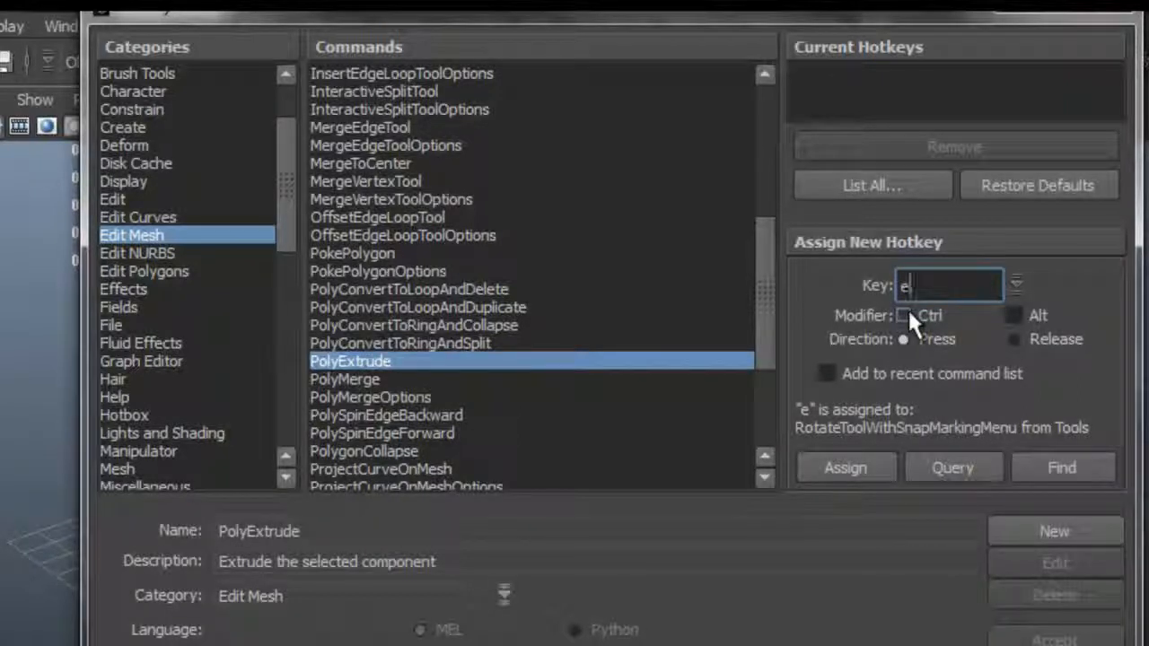
# Add the Ctrl modifier and assign Ctrl+e to PolyExtrude, now listed as its current hotkey.
pyautogui.click(904, 316)
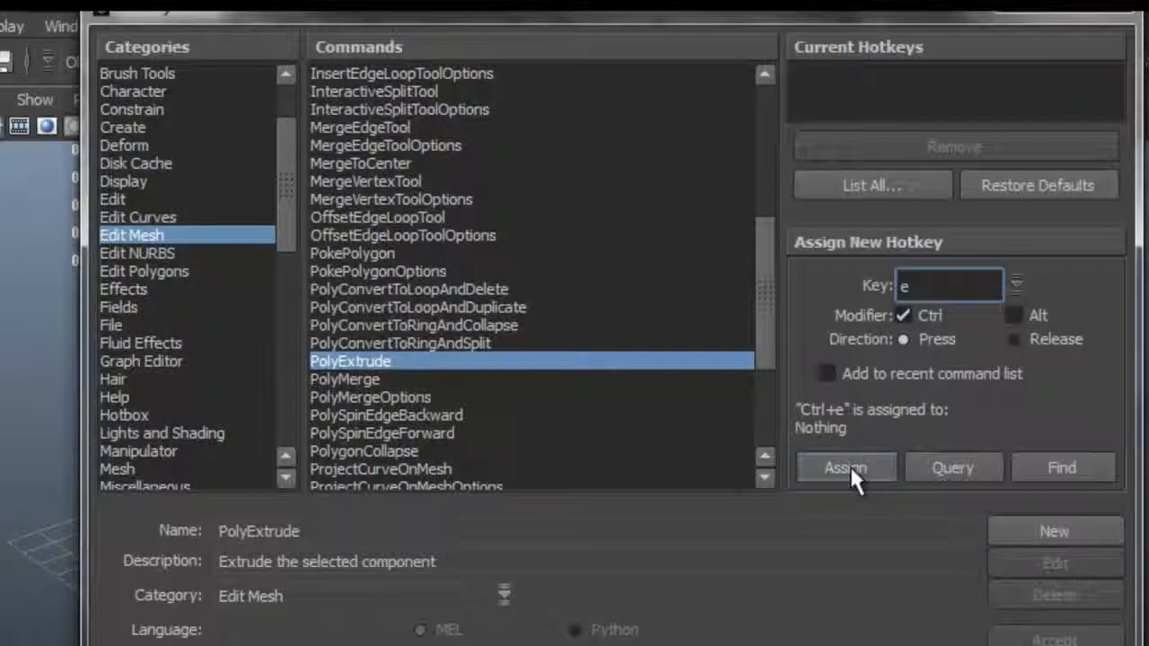
pyautogui.click(844, 466)
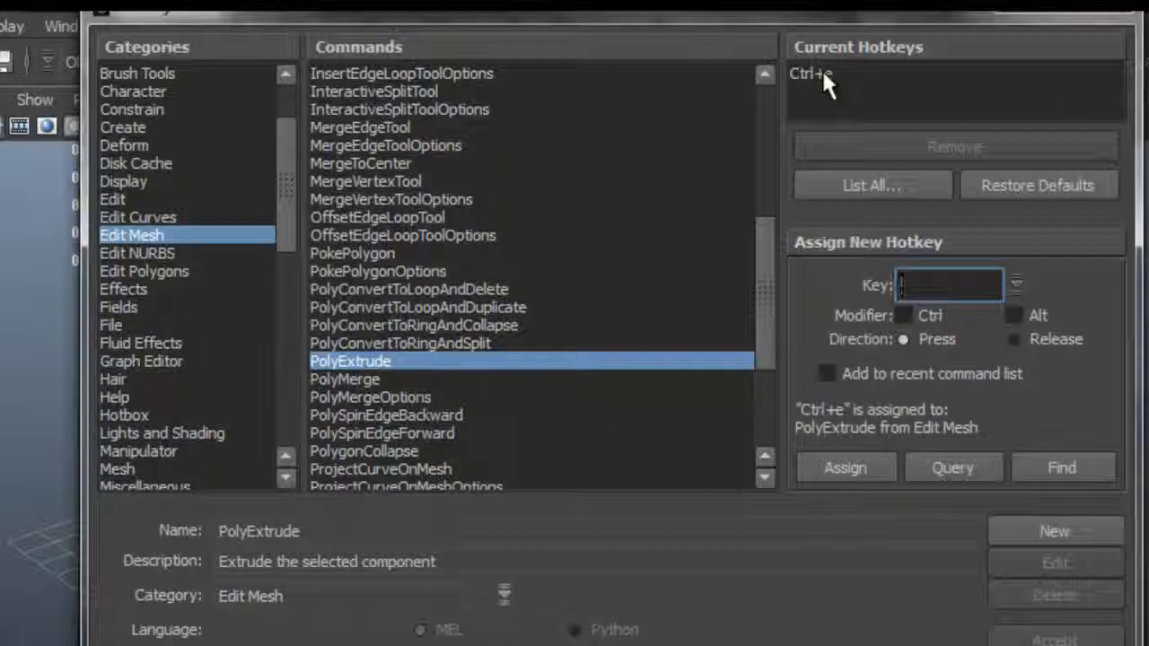
pyautogui.click(811, 74)
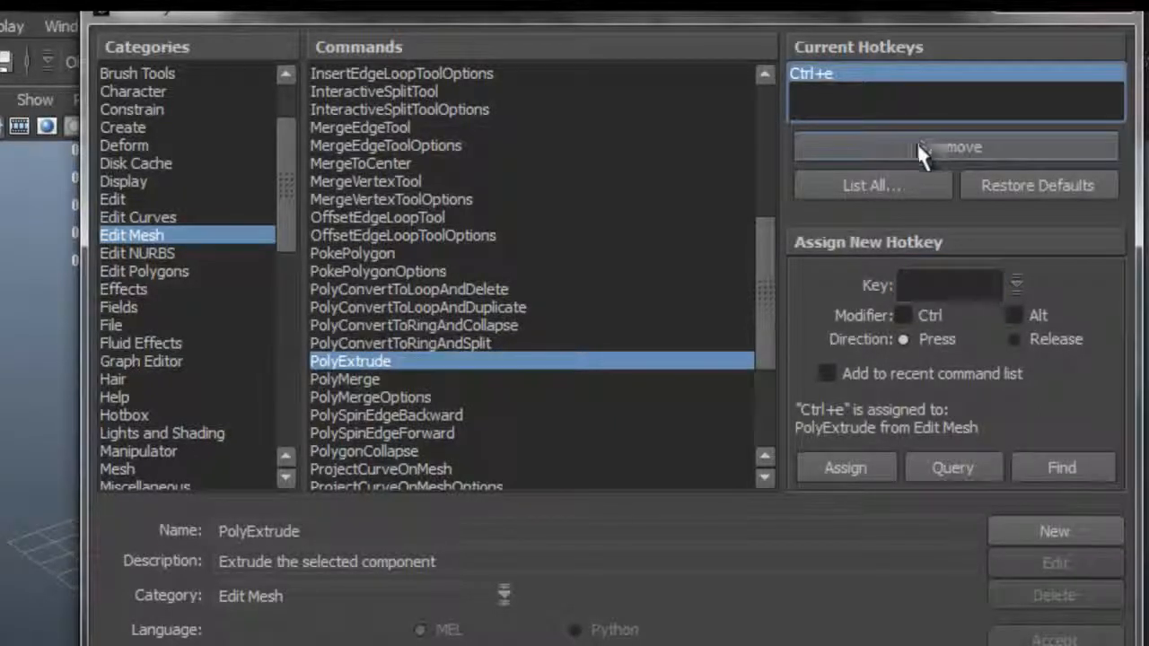
pyautogui.moveTo(937, 97)
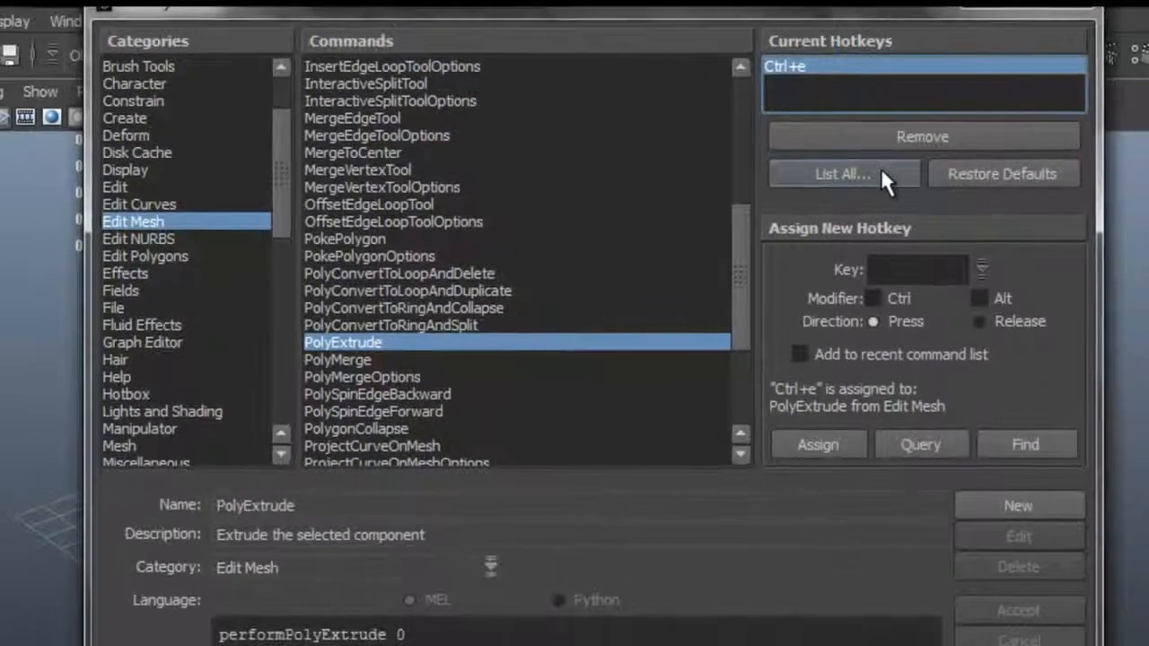
pyautogui.click(841, 172)
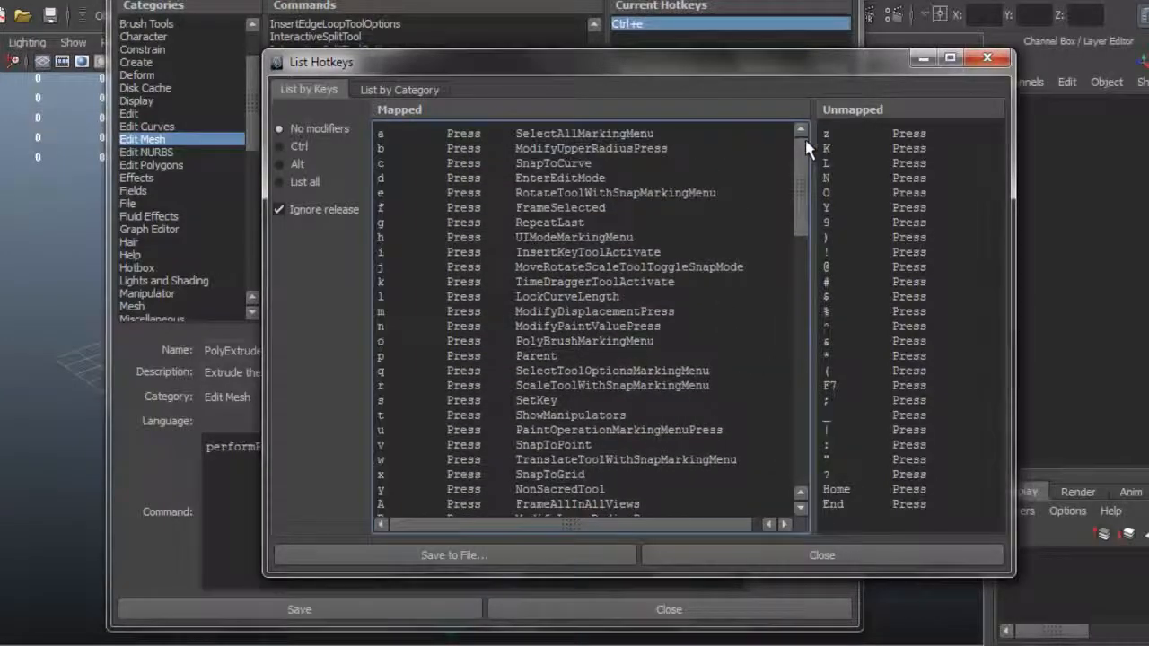
pyautogui.scroll(-3)
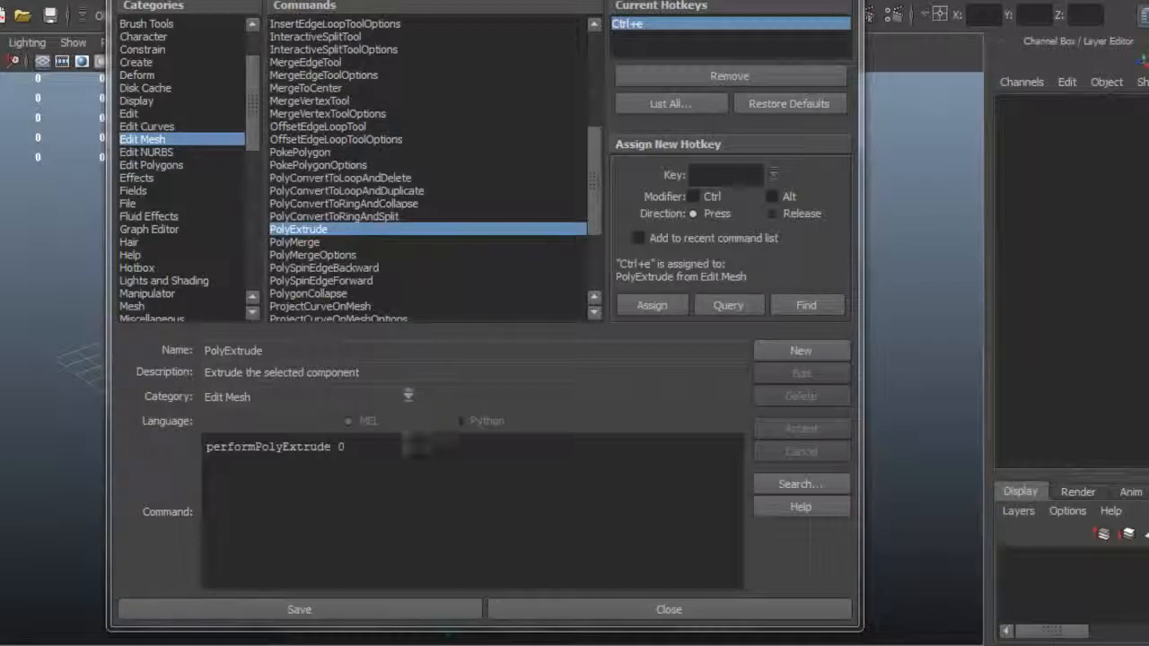
# Save the hotkey changes and acknowledge the restart-required warning.
pyautogui.click(652, 305)
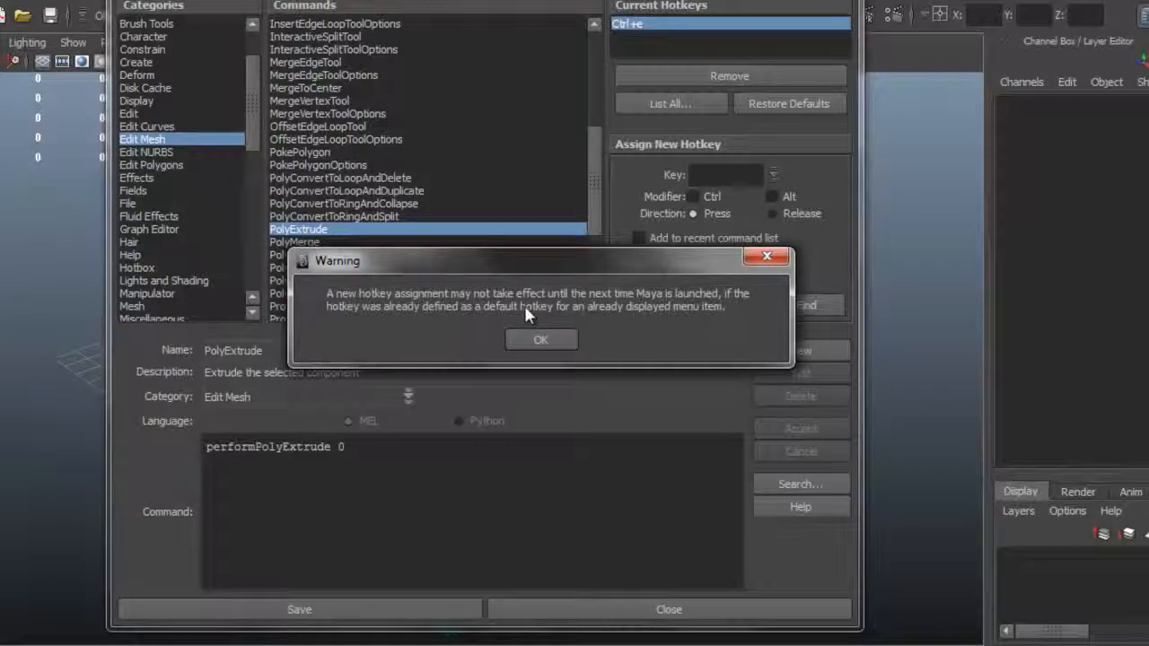
pyautogui.click(540, 340)
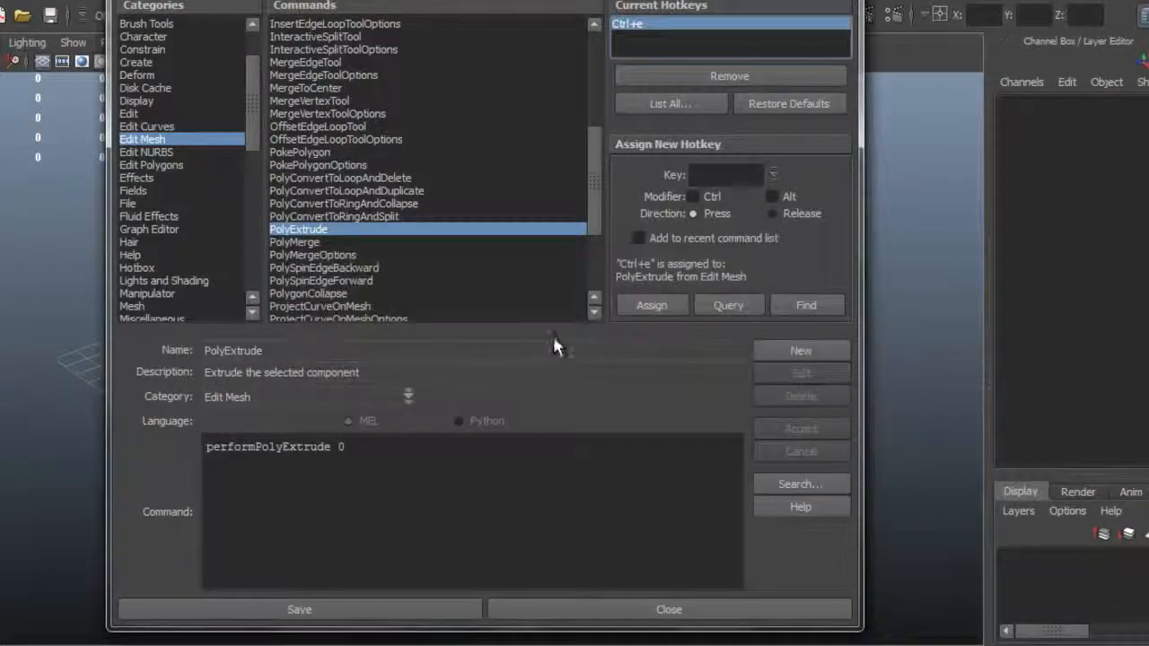